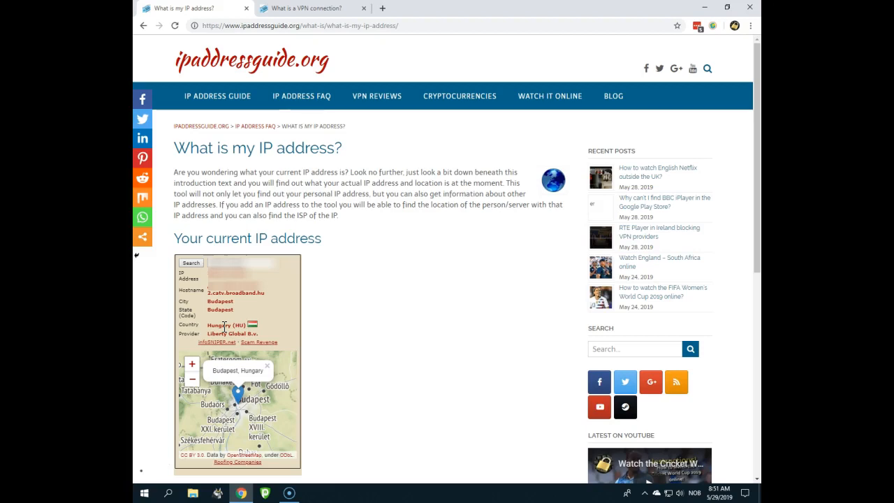
{"action": "mouse_move", "coordinate": [311, 8]}
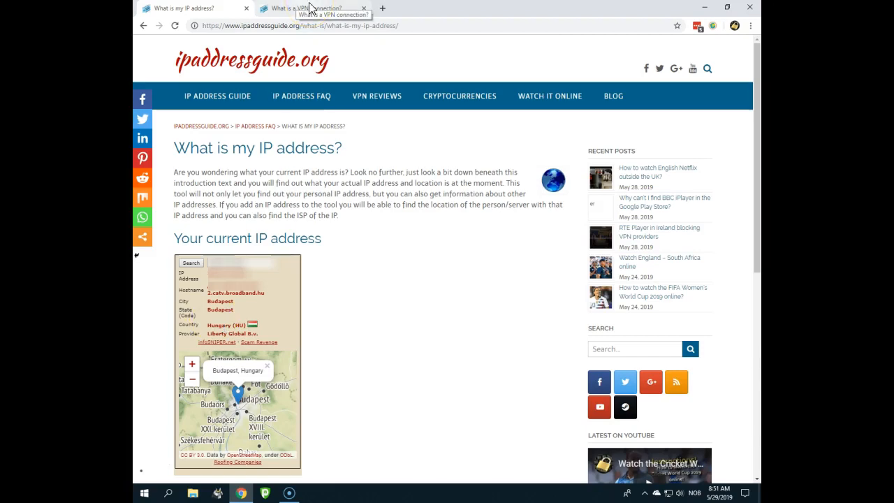
Switch to the 'What is a VPN connection?' article and scroll to its wired and wireless diagrams
{"action": "left_click", "coordinate": [307, 8]}
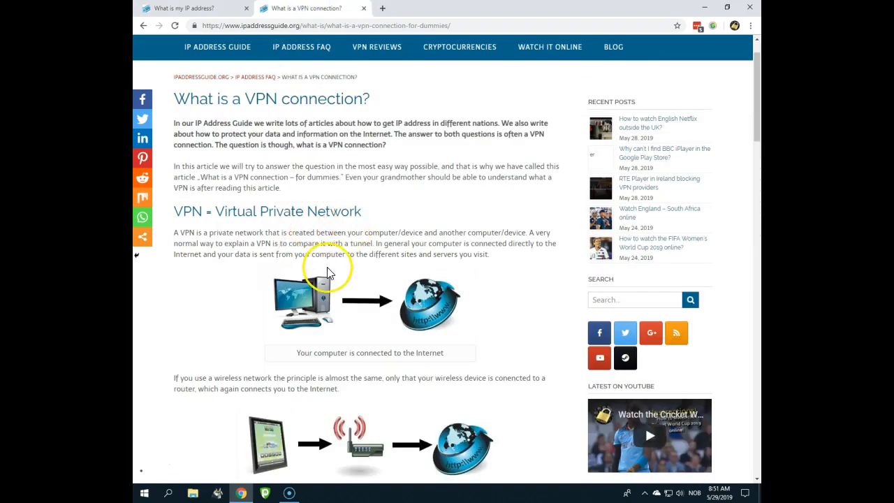
{"action": "mouse_move", "coordinate": [303, 308]}
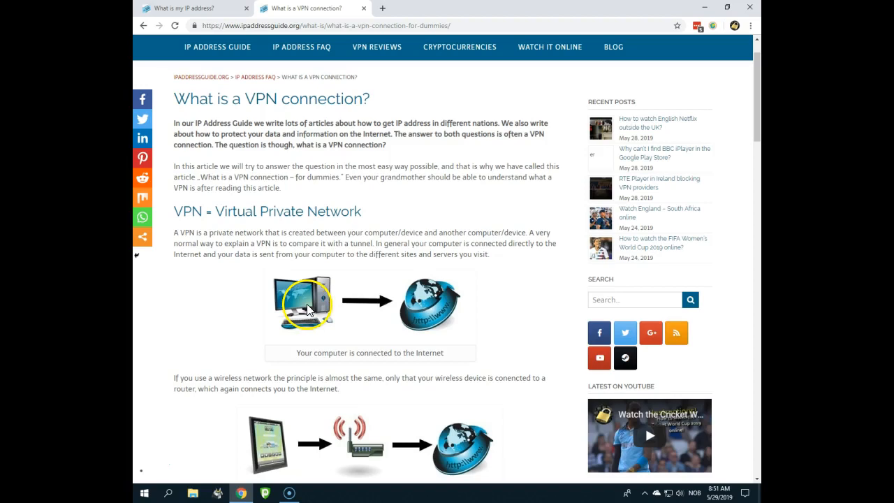
{"action": "mouse_move", "coordinate": [437, 309]}
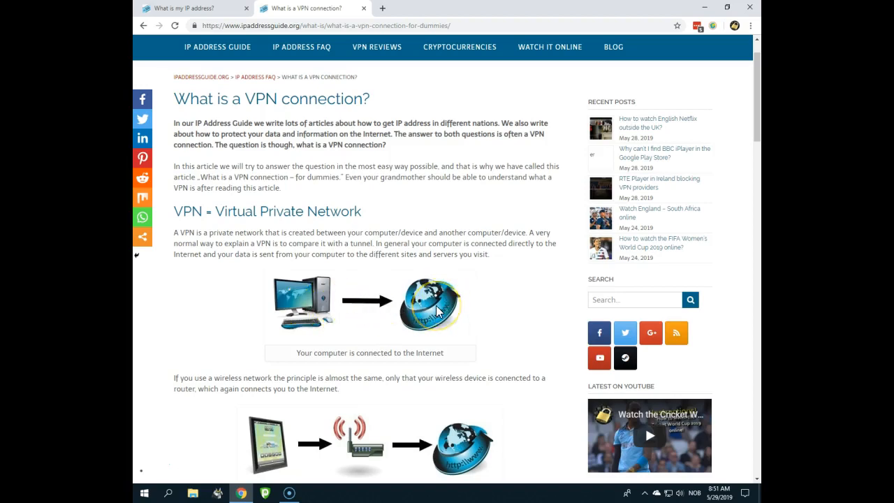
{"action": "scroll", "scroll_direction": "down", "scroll_amount": 3}
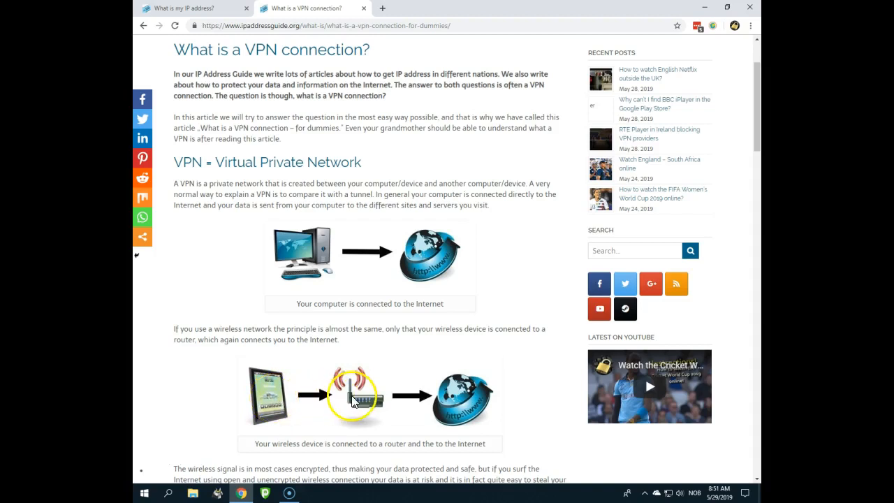
{"action": "mouse_move", "coordinate": [506, 293]}
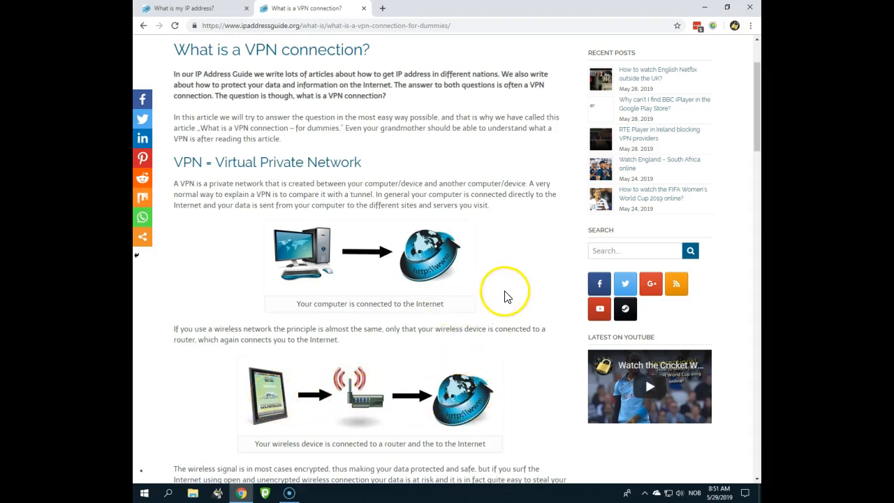
Scroll the article down to the 'A VPN is a tunnel' diagram
{"action": "scroll", "scroll_direction": "down", "scroll_amount": 3}
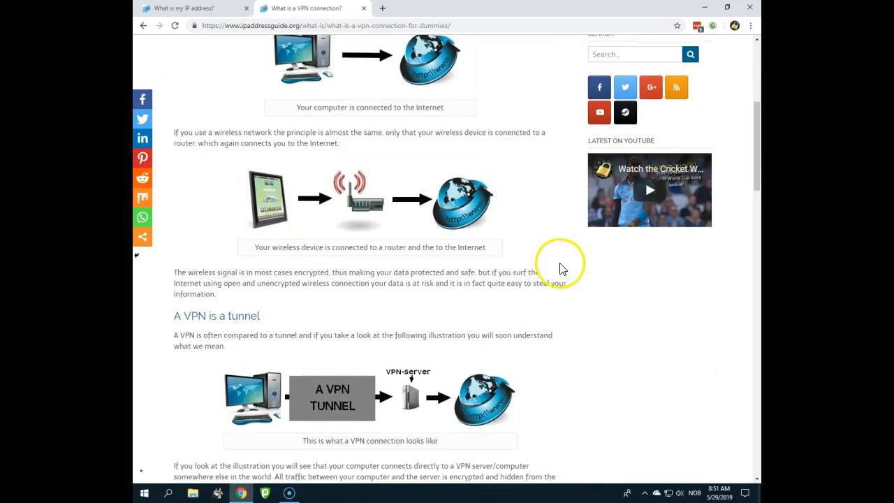
{"action": "mouse_move", "coordinate": [304, 401]}
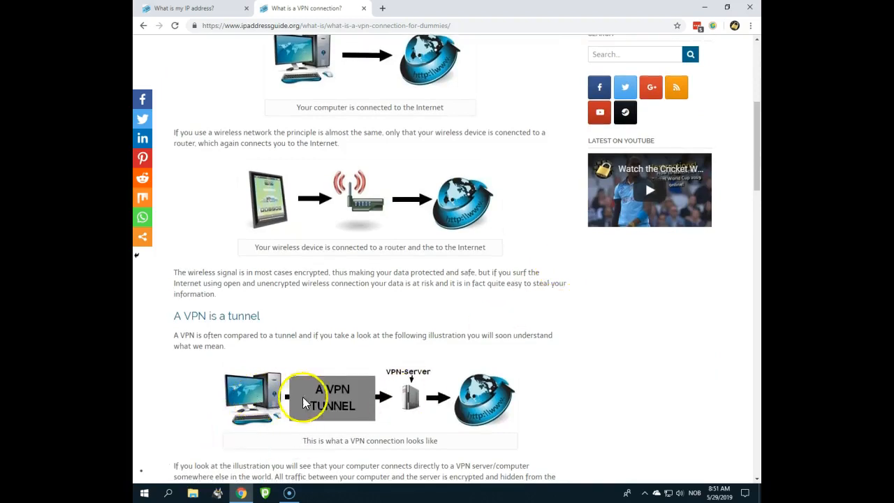
{"action": "mouse_move", "coordinate": [342, 400]}
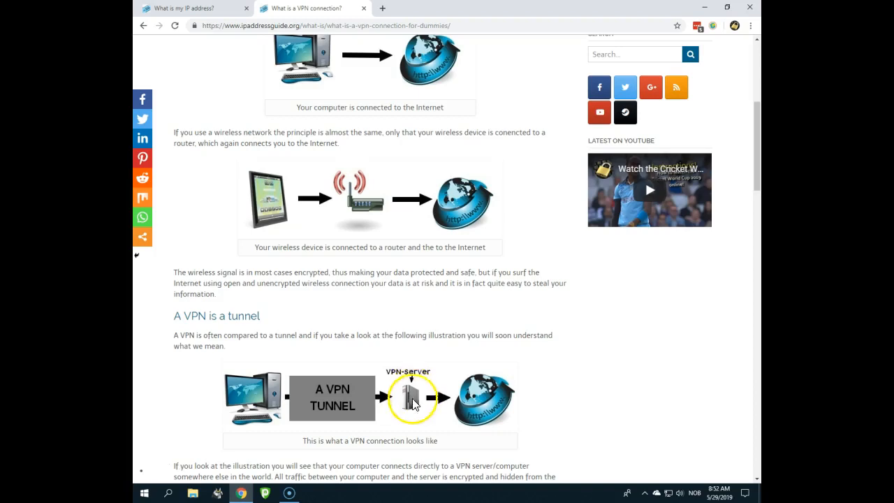
{"action": "mouse_move", "coordinate": [429, 408]}
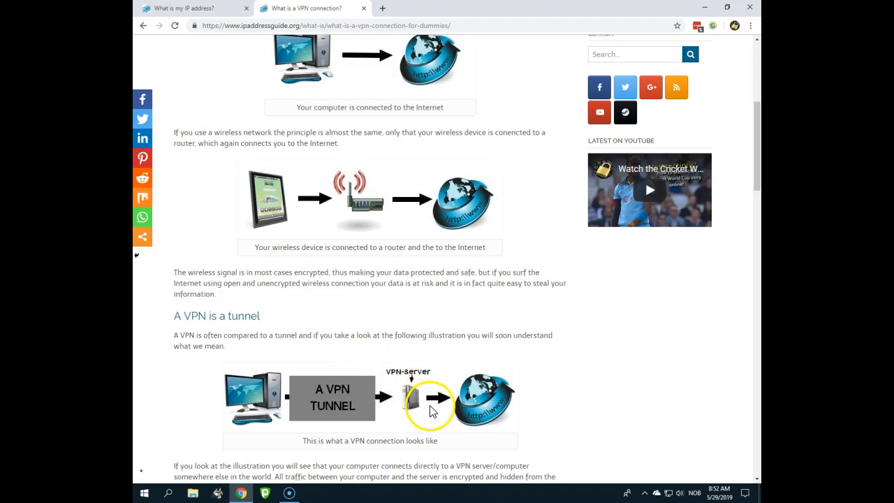
{"action": "mouse_move", "coordinate": [487, 407]}
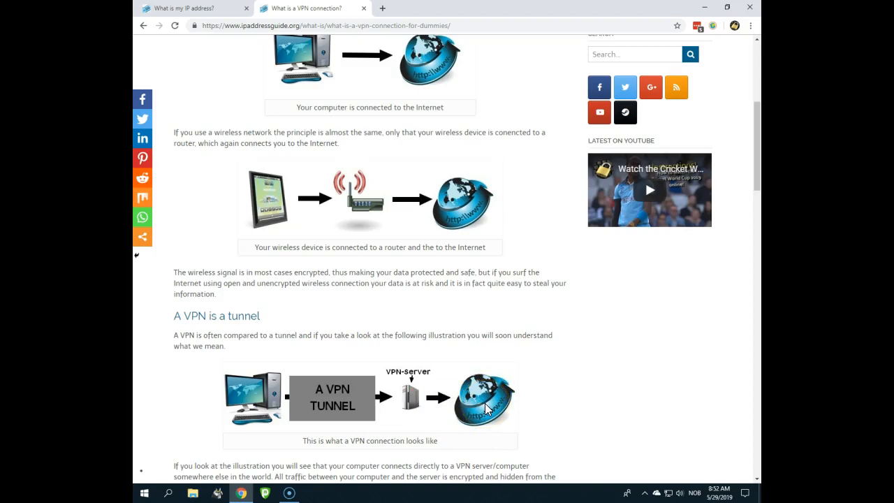
{"action": "left_click", "coordinate": [475, 398]}
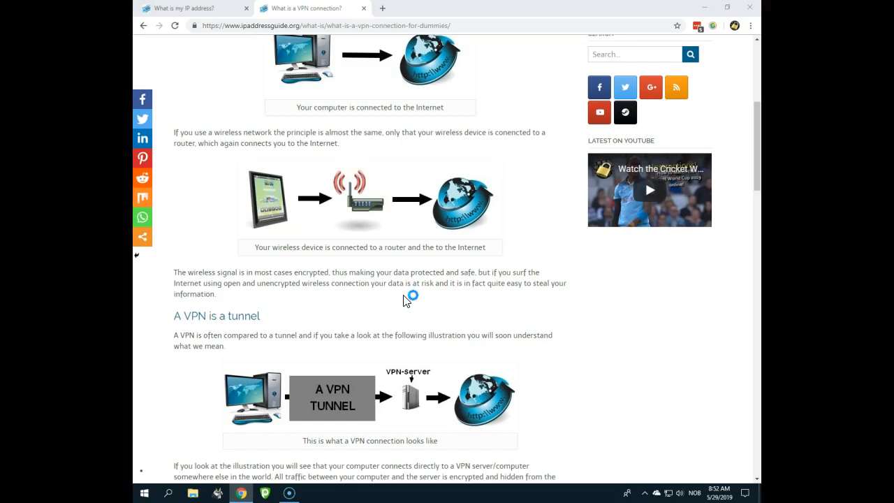
Launch PureVPN from the taskbar
{"action": "left_click", "coordinate": [411, 303]}
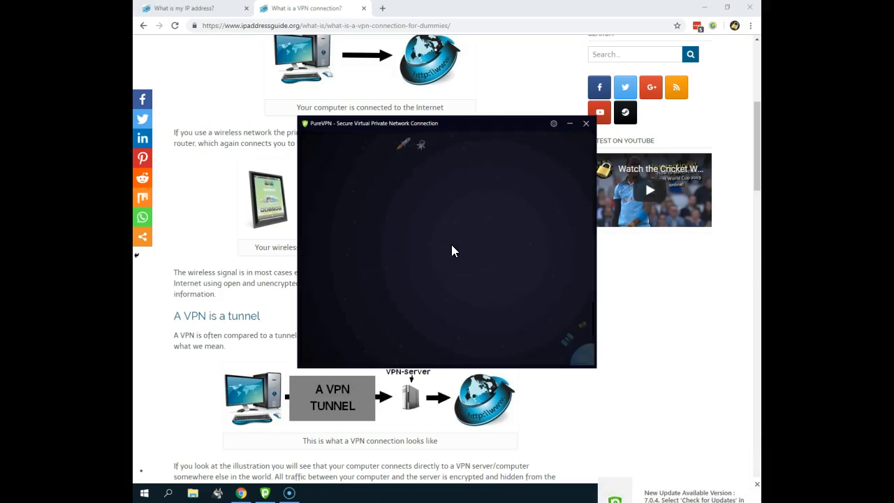
{"action": "mouse_move", "coordinate": [415, 167]}
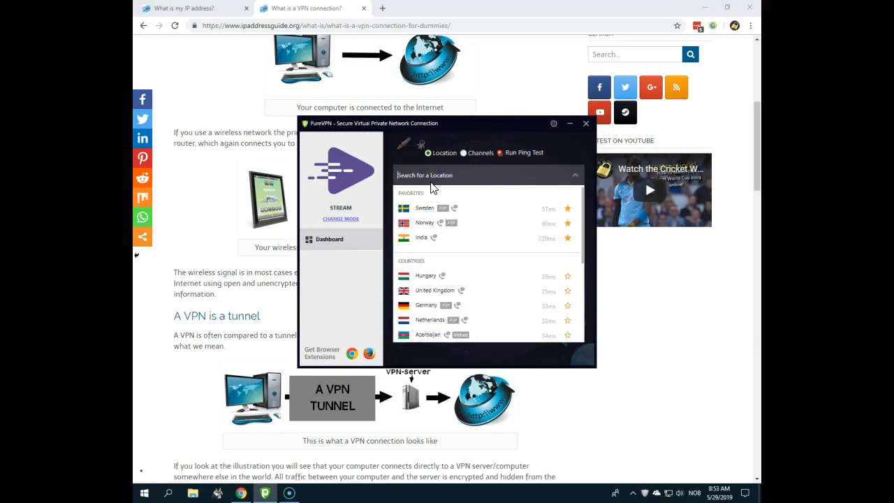
Search for 'pakistan' and connect through the Pakistan location
{"action": "type", "text": "pakistan"}
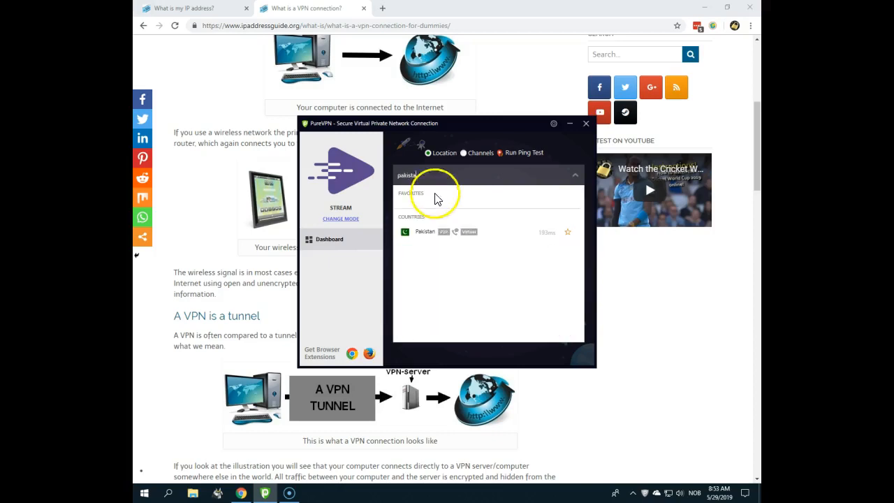
{"action": "left_click", "coordinate": [422, 236]}
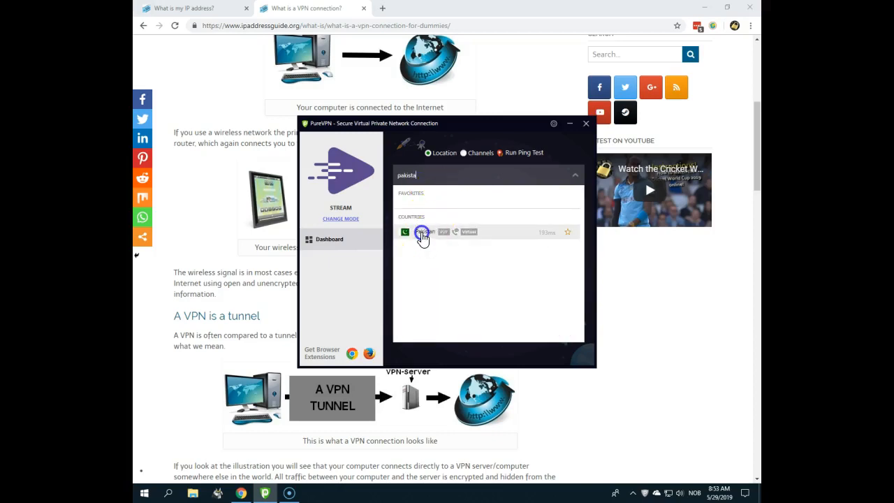
{"action": "left_click", "coordinate": [423, 232]}
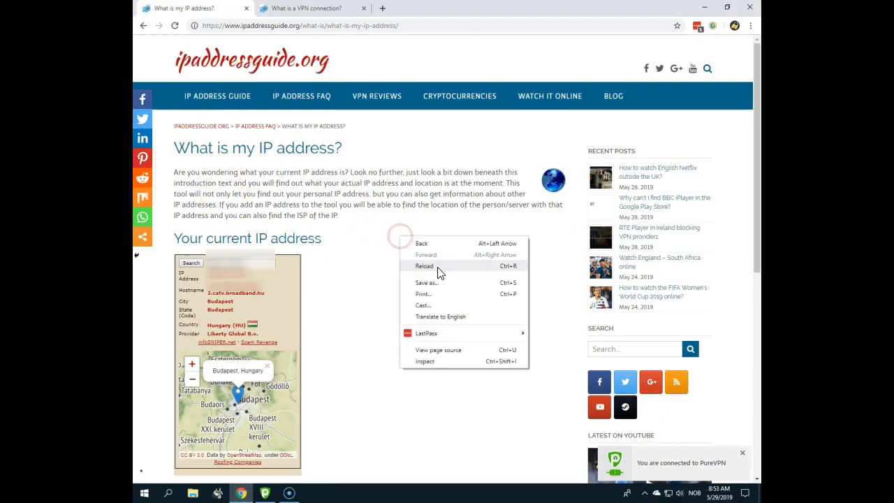
Reload the IP lookup page to show the Karachi, Pakistan address
{"action": "left_click", "coordinate": [424, 266]}
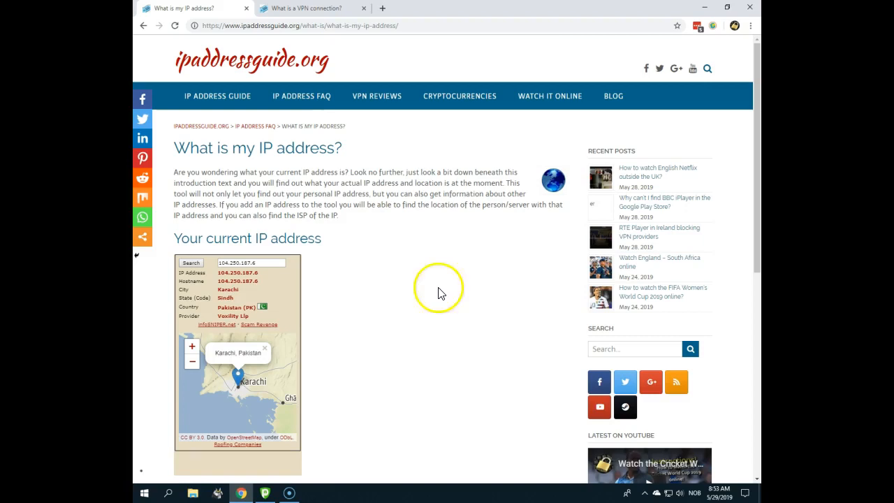
{"action": "mouse_move", "coordinate": [314, 7]}
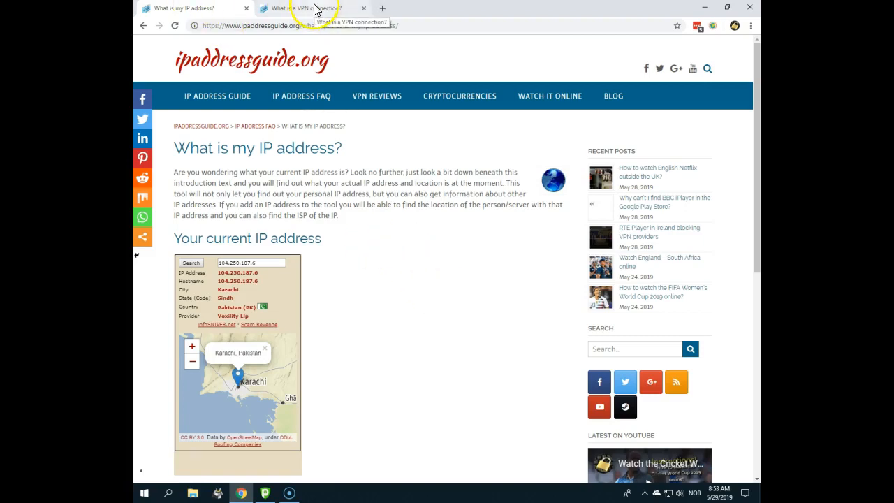
{"action": "mouse_move", "coordinate": [363, 250]}
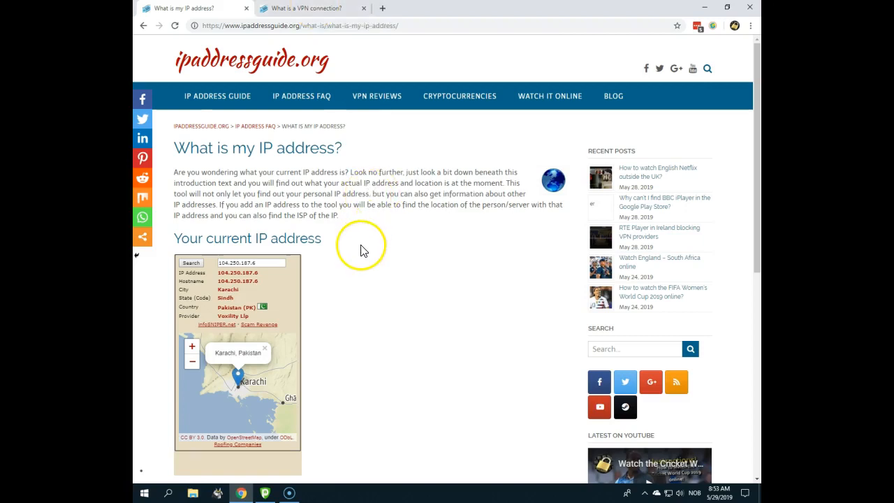